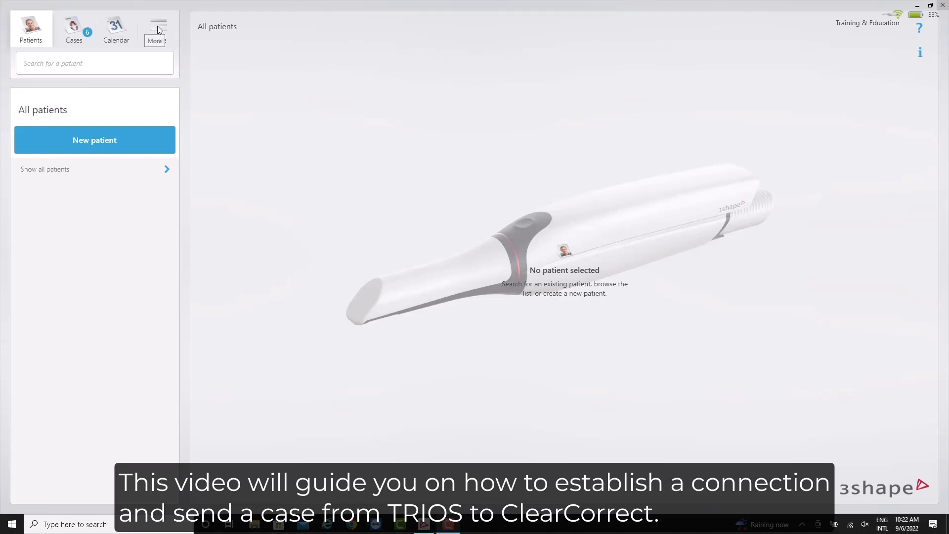
# Reach the Store listing of lab and service apps via the More menu.
pyautogui.click(158, 31)
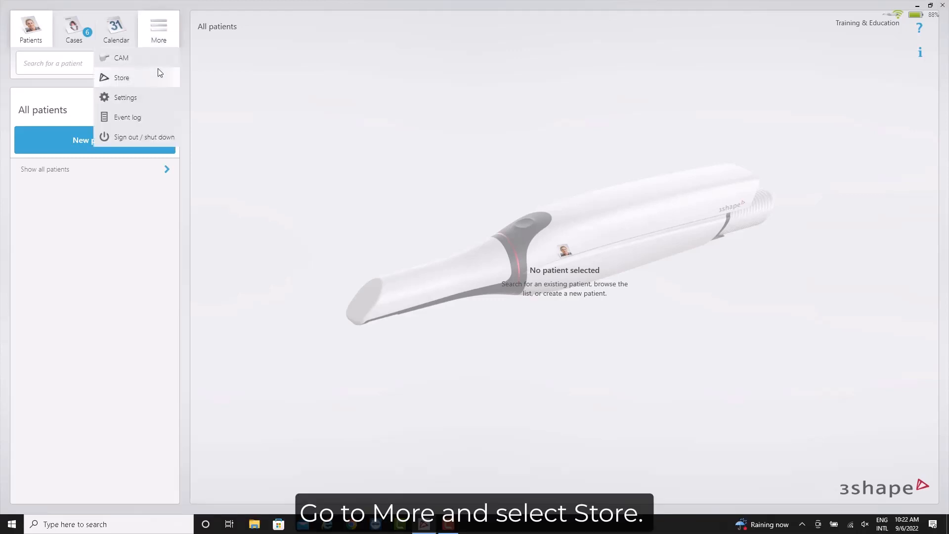
pyautogui.click(121, 77)
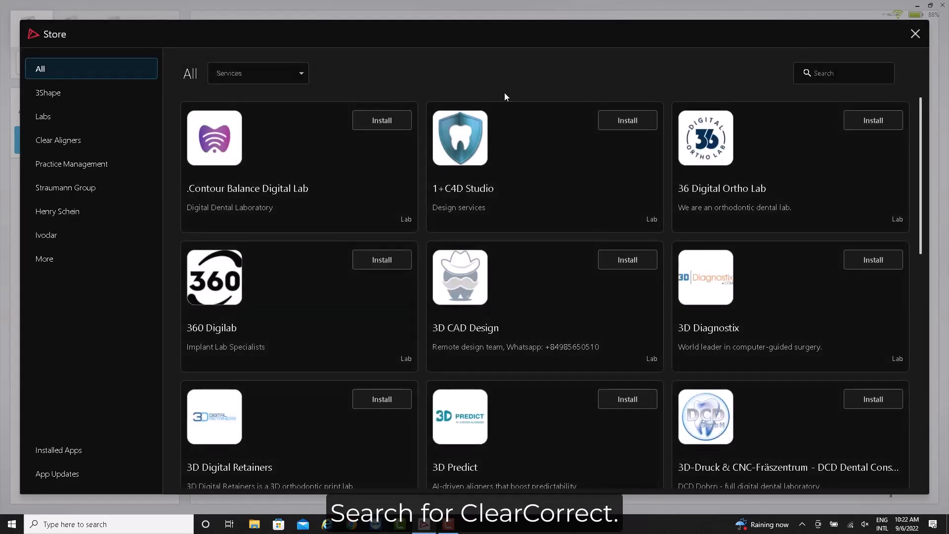
# Find the ClearCorrect App by searching 'clear', install it and restart TRIOS.
pyautogui.write('clearcorrect')
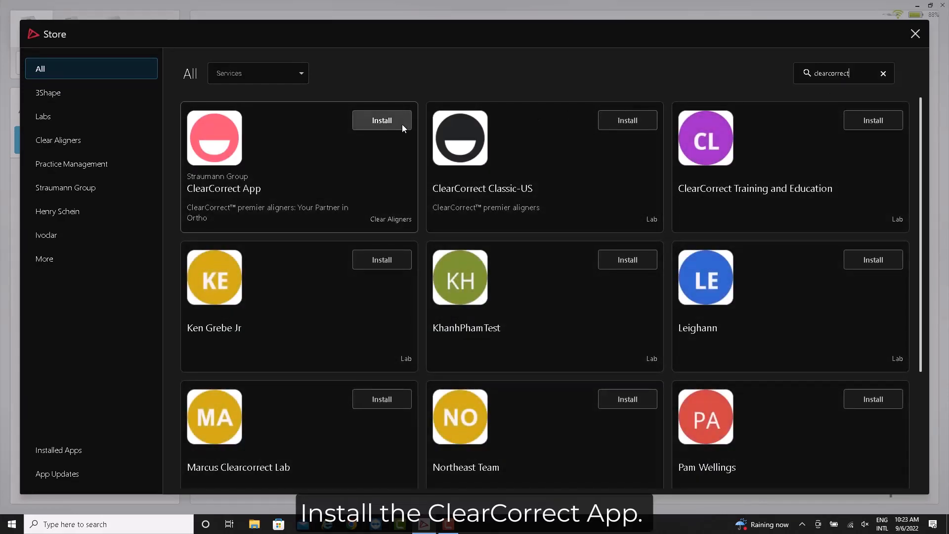
pyautogui.click(381, 119)
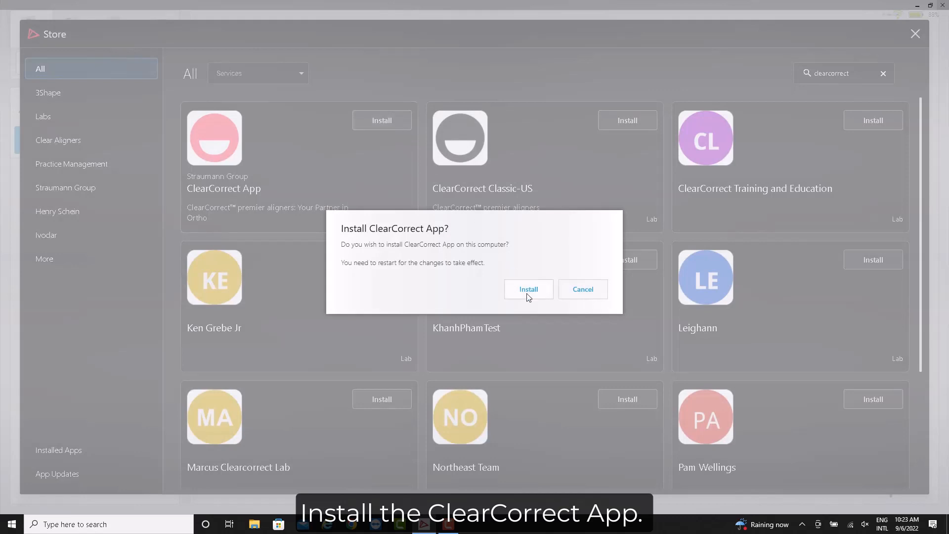
pyautogui.click(528, 288)
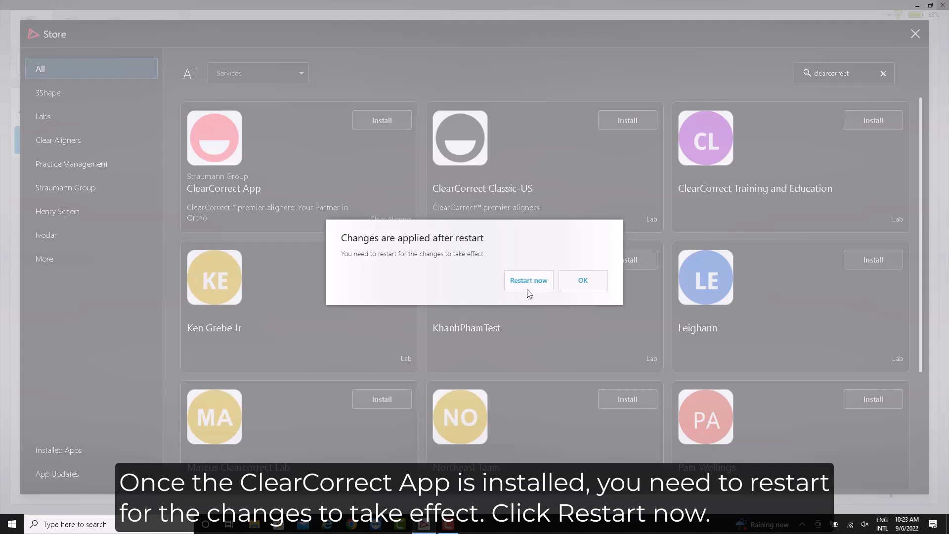
pyautogui.click(526, 280)
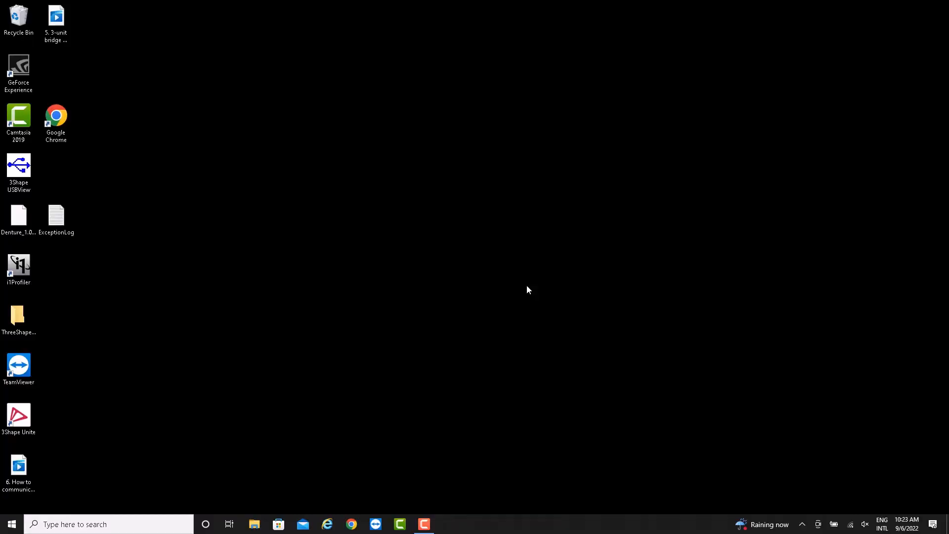
# Relaunch TRIOS from the 3Shape desktop shortcut, landing on today's calendar.
pyautogui.doubleClick(18, 416)
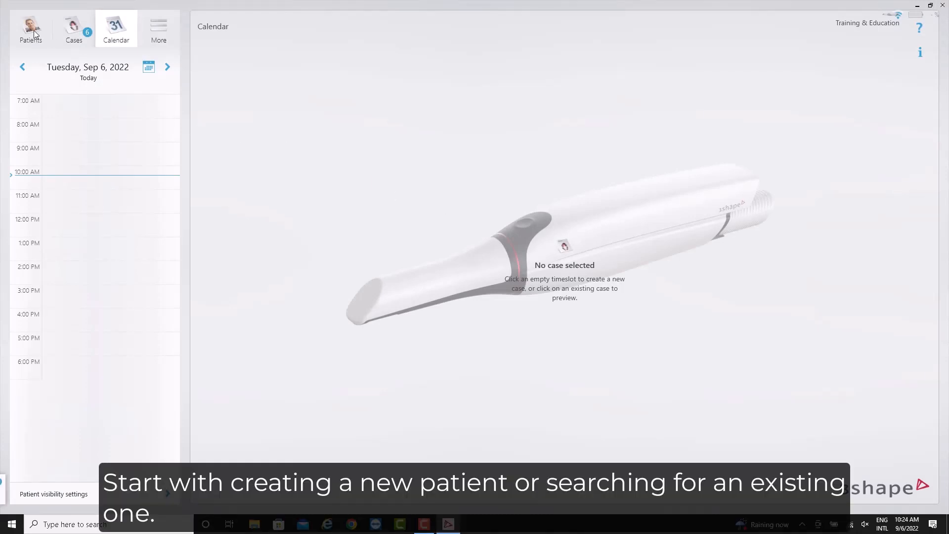
# Add a new patient with last name 'Aligner' from the Patients list.
pyautogui.click(31, 29)
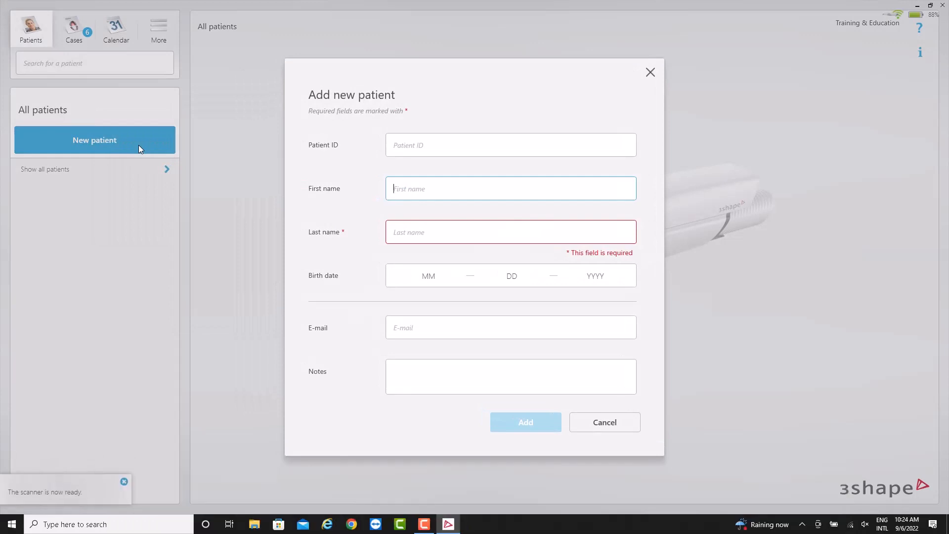
pyautogui.write('Aligne')
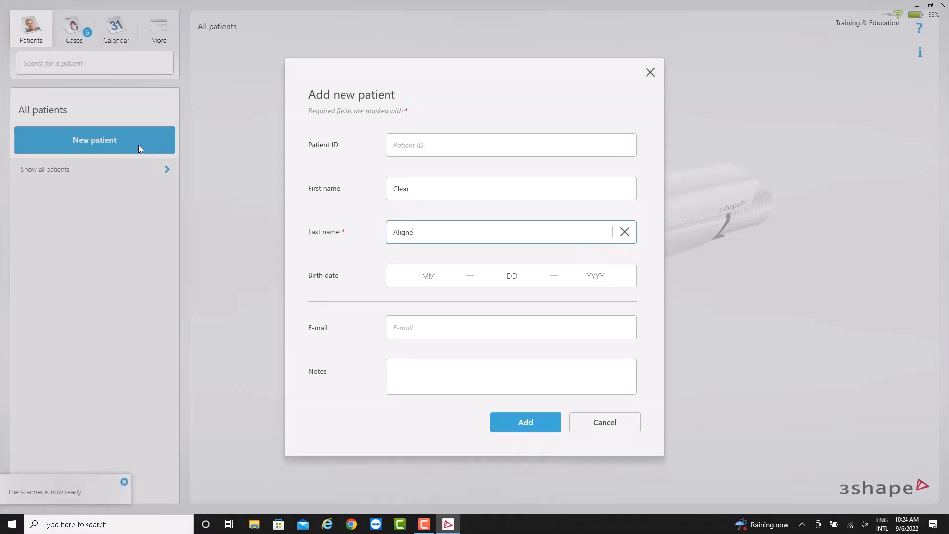
pyautogui.write('r')
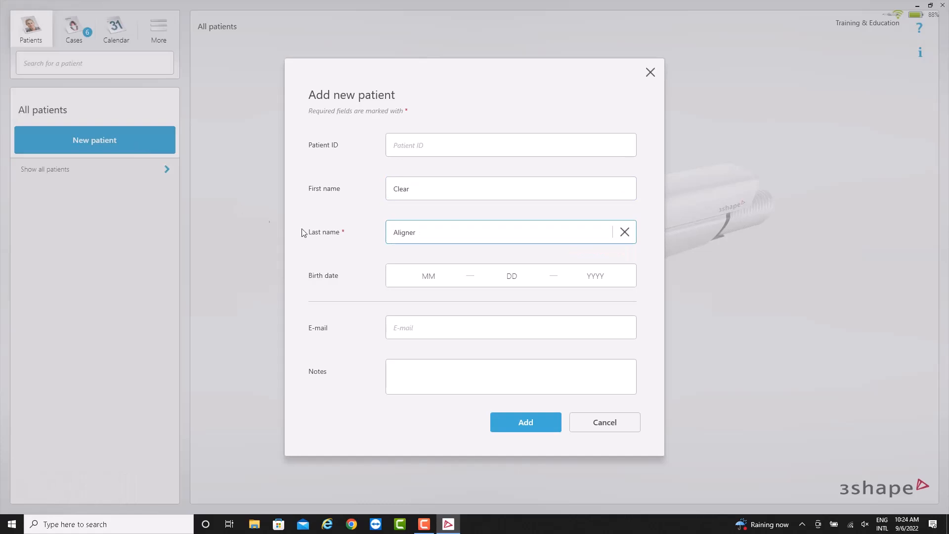
pyautogui.click(523, 422)
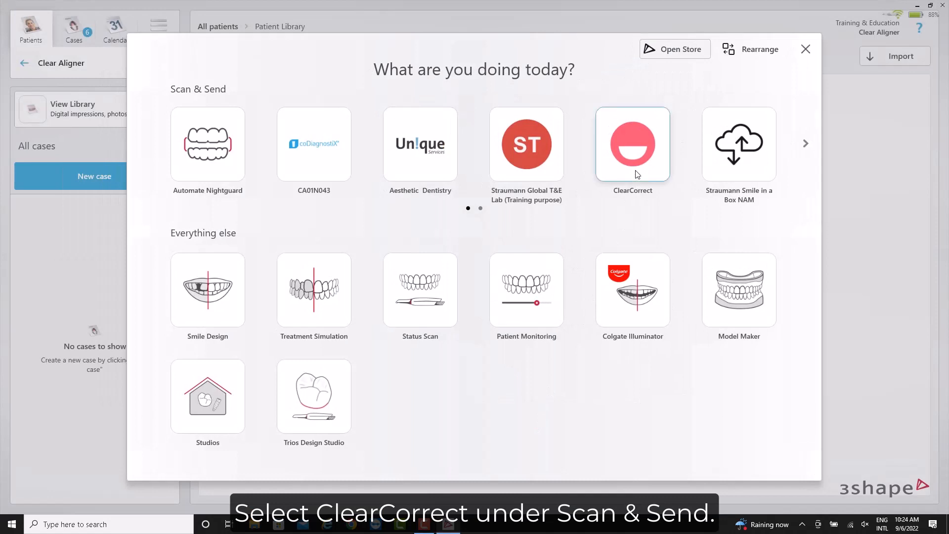
# Start a ClearCorrect Scan & Send case for the new patient.
pyautogui.click(631, 143)
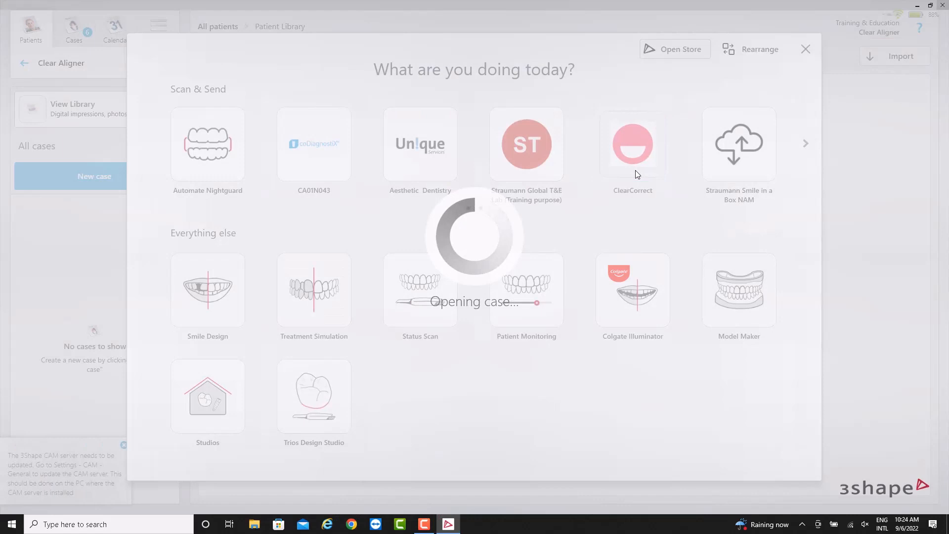
pyautogui.click(631, 144)
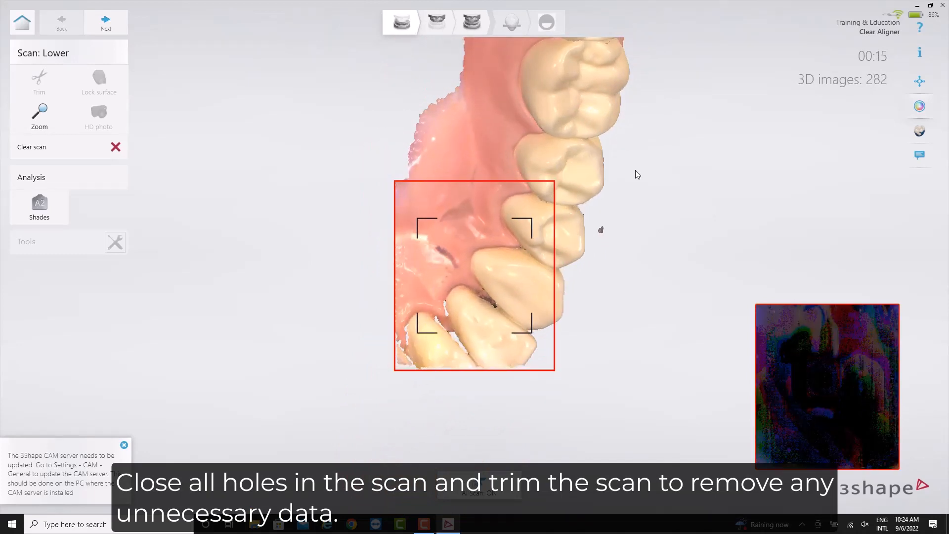
# Finish the lower, upper and bite scans and advance to post-processing.
pyautogui.click(434, 23)
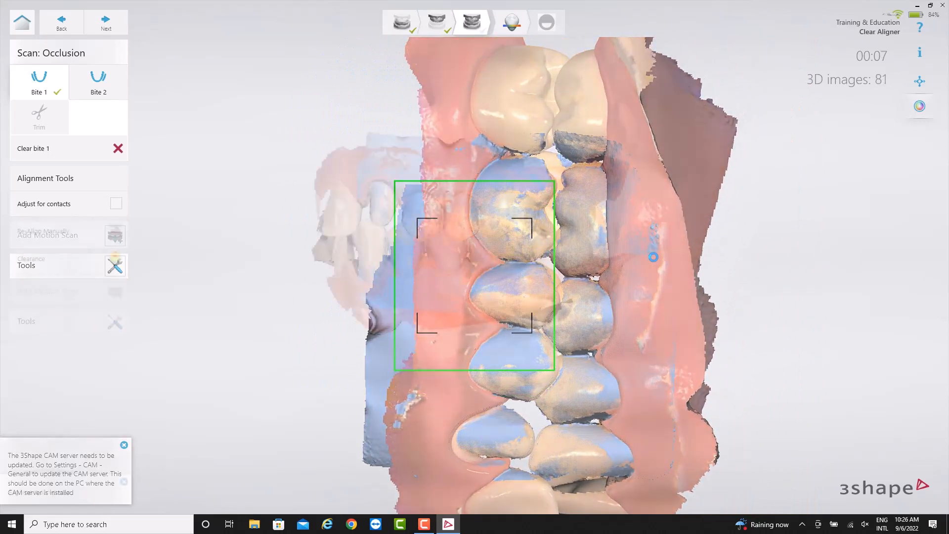
pyautogui.click(511, 23)
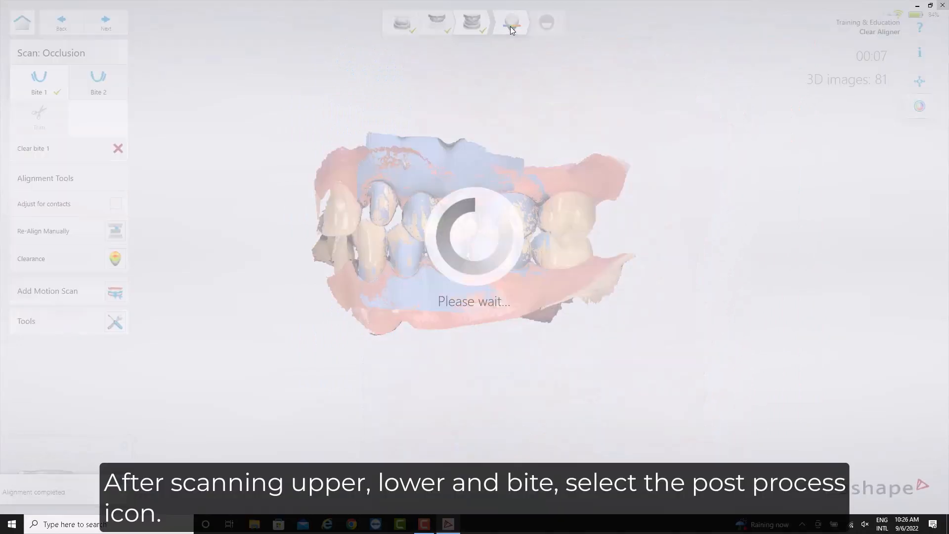
# Finalize the case in full quality so the ClearCorrect sign-in page loads.
pyautogui.click(511, 23)
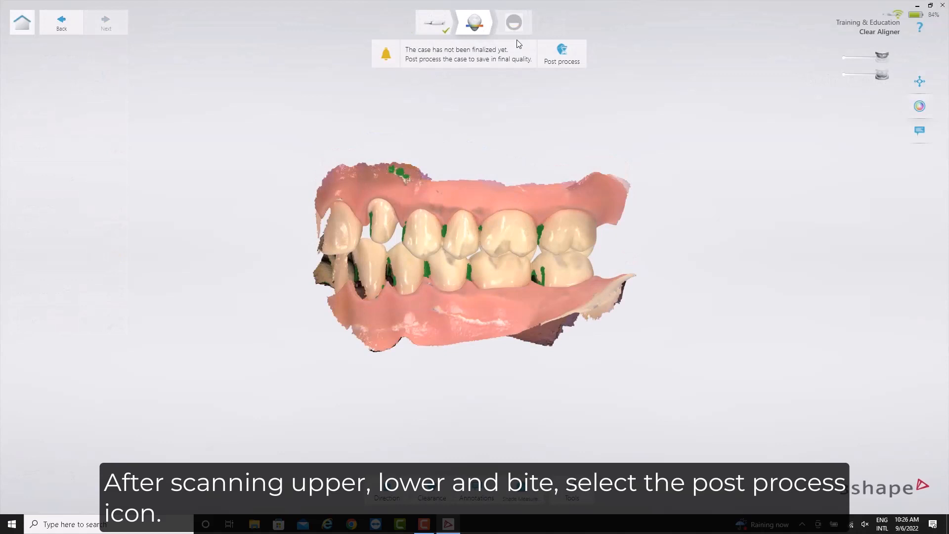
pyautogui.click(562, 52)
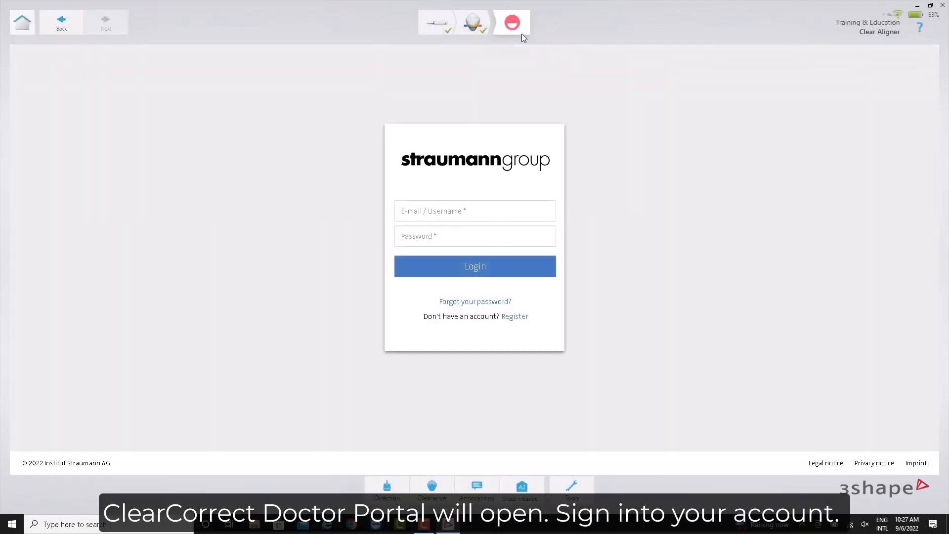
pyautogui.click(474, 210)
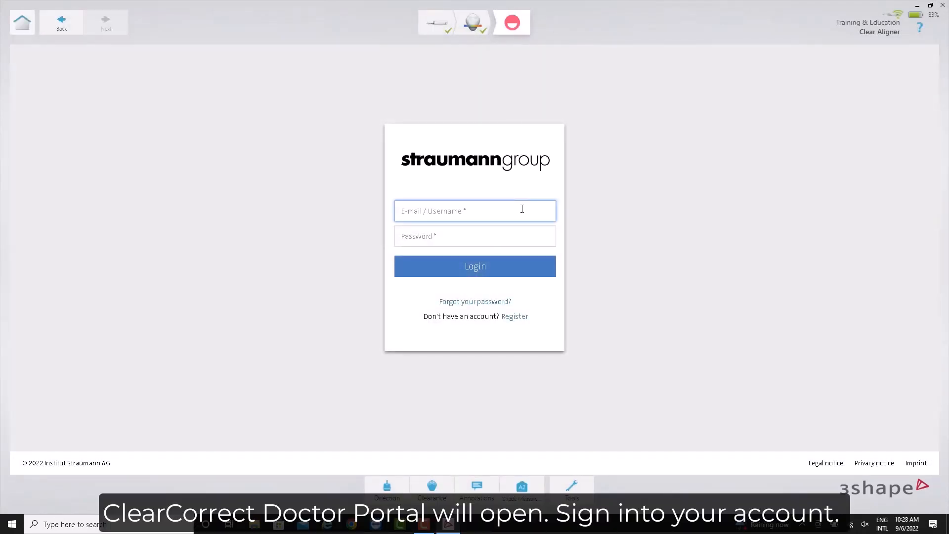
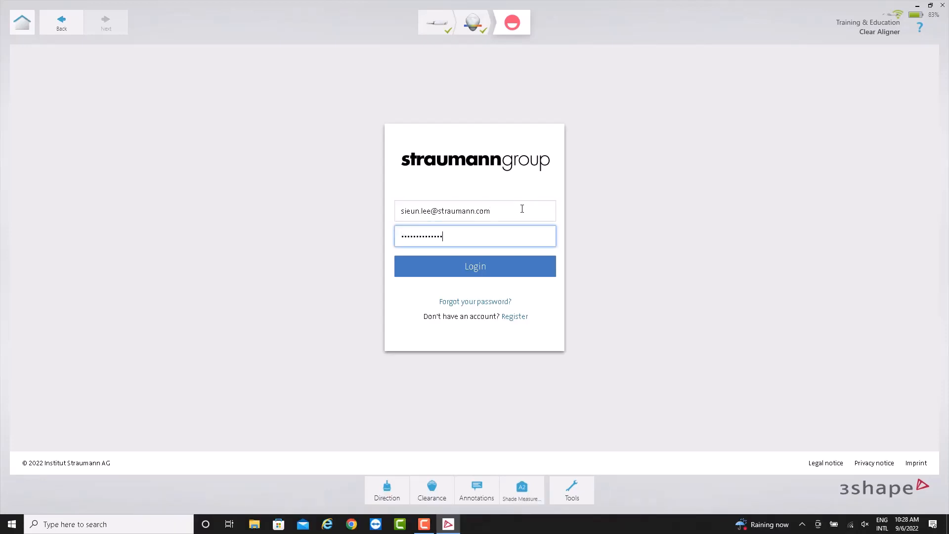
pyautogui.click(475, 266)
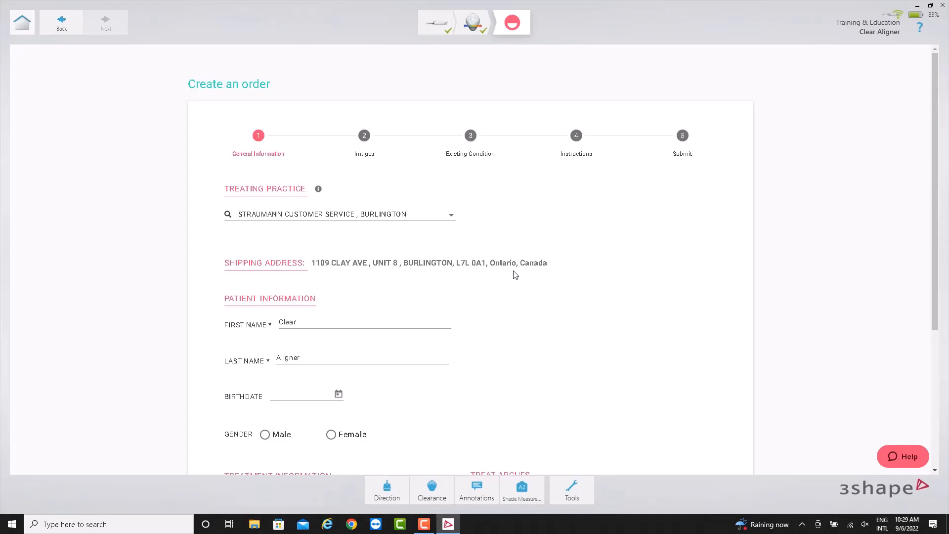
# Accept the prefilled General Information and advance the order to Images.
pyautogui.scroll(-3)
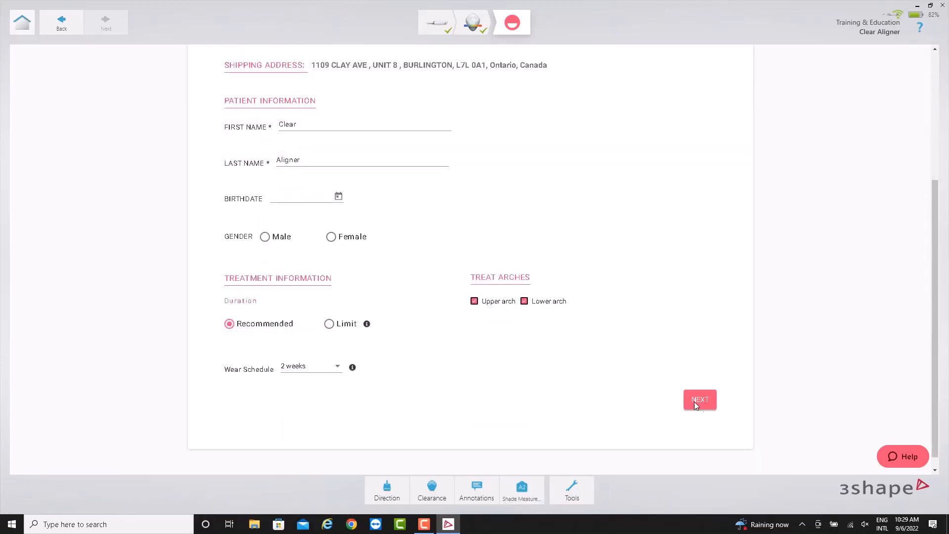
pyautogui.click(699, 399)
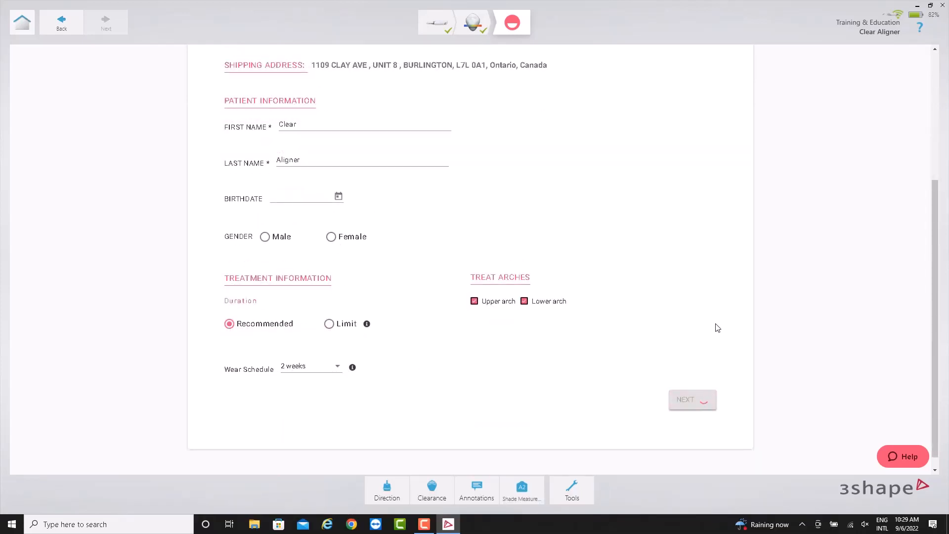
pyautogui.click(691, 399)
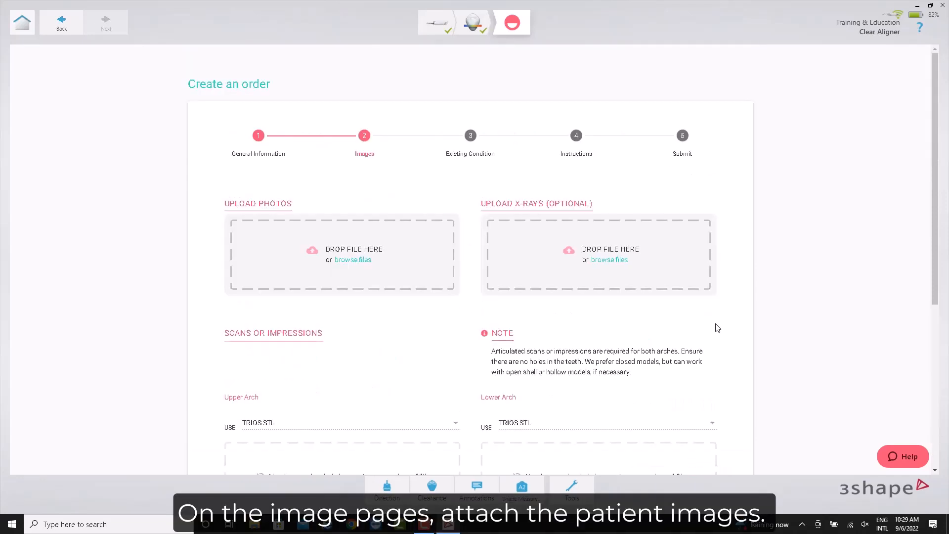
pyautogui.moveTo(371, 322)
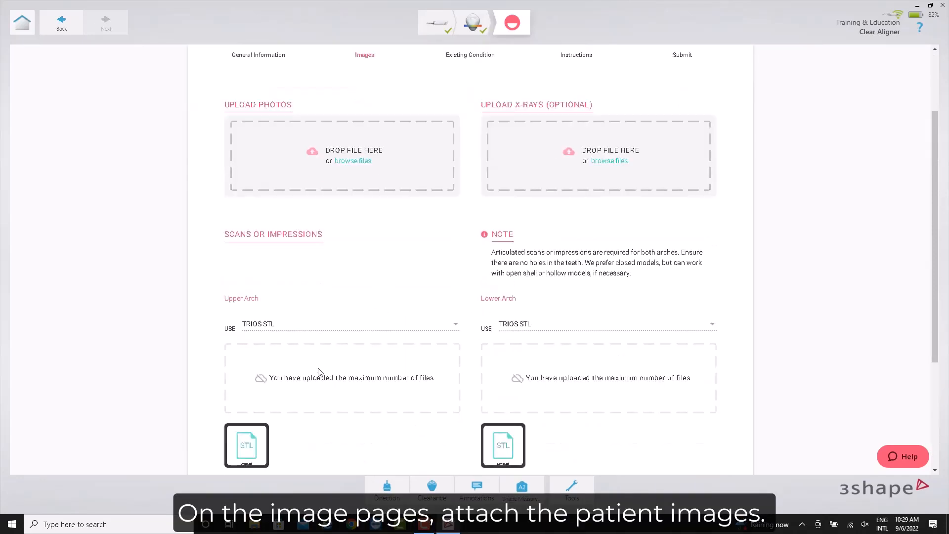
# Advance past the Images and Existing Condition steps without adding uploads.
pyautogui.scroll(-3)
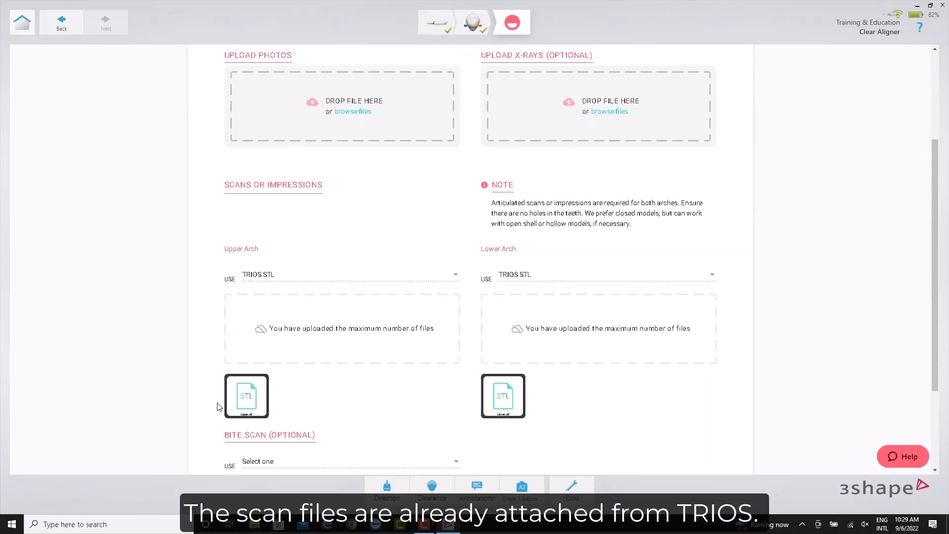
pyautogui.scroll(-3)
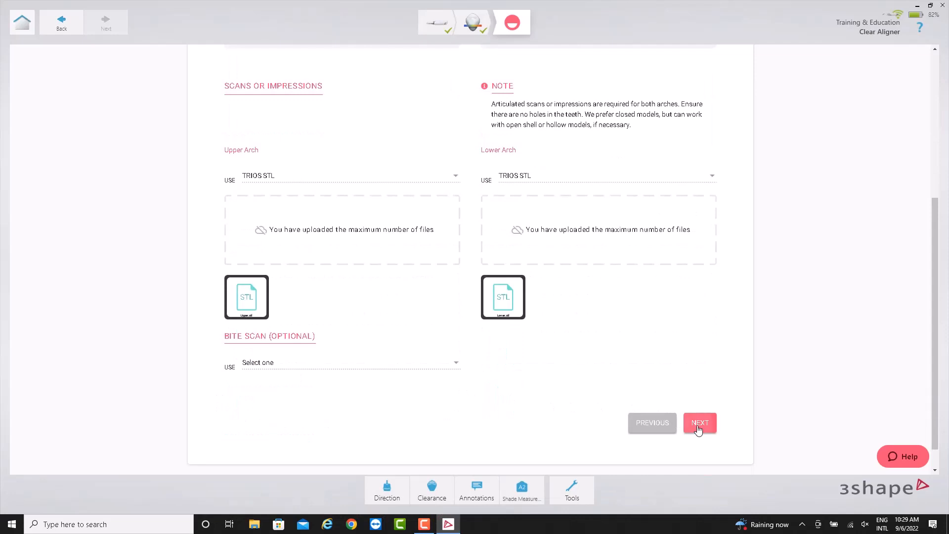
pyautogui.click(700, 422)
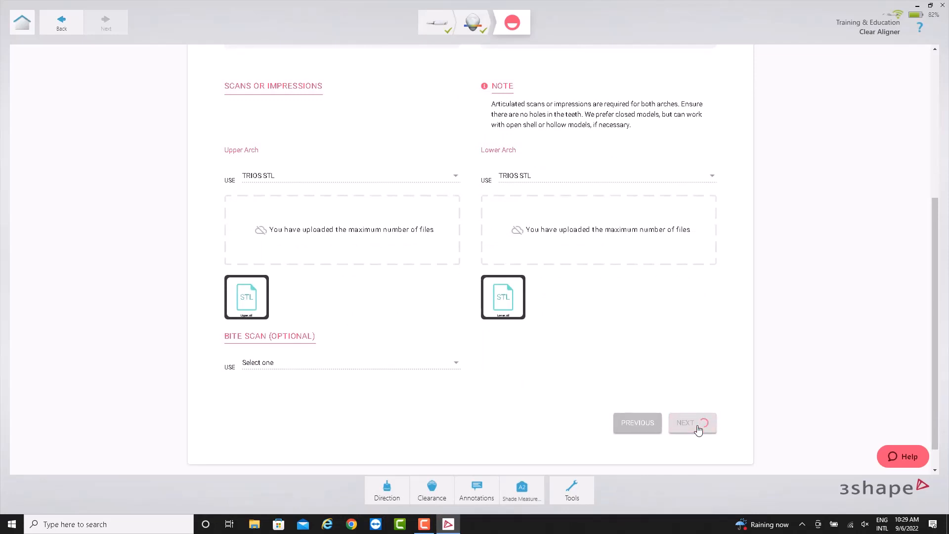
pyautogui.click(691, 422)
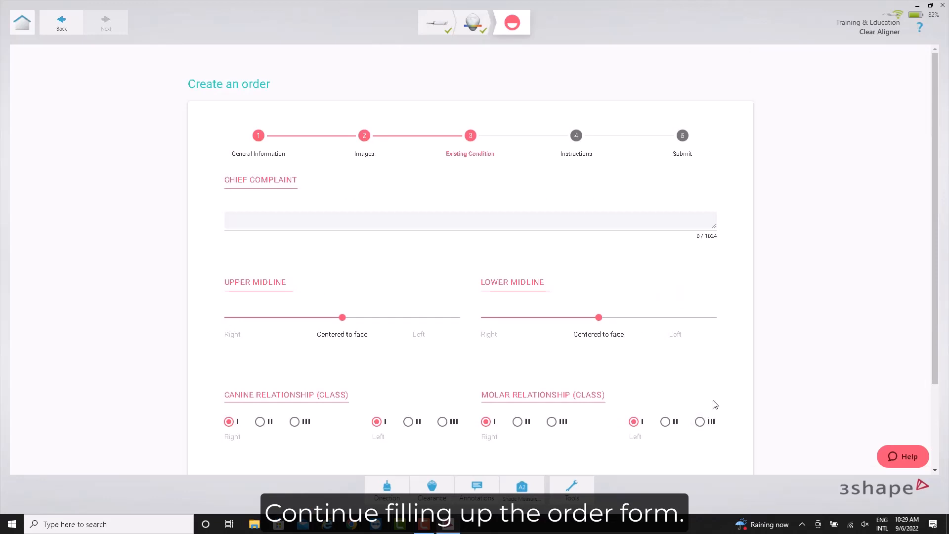
pyautogui.scroll(-3)
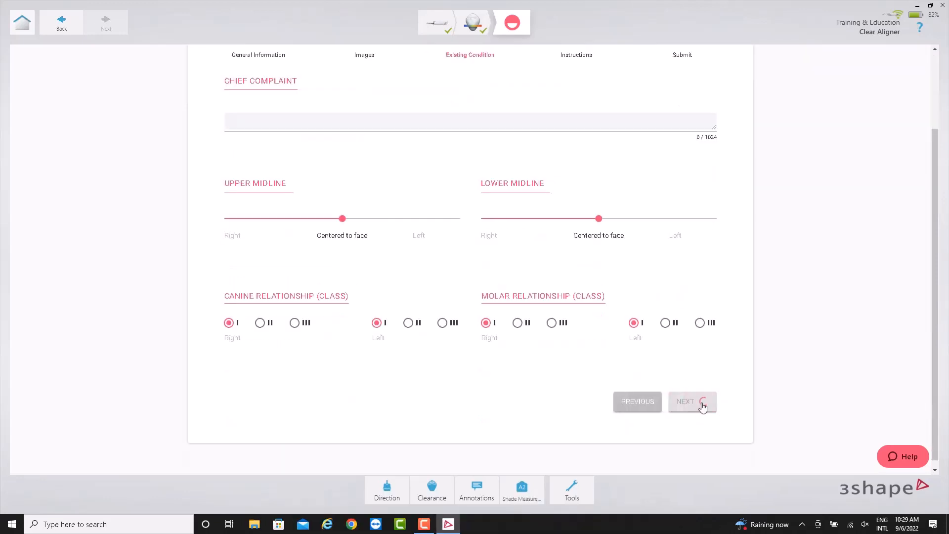
pyautogui.click(683, 401)
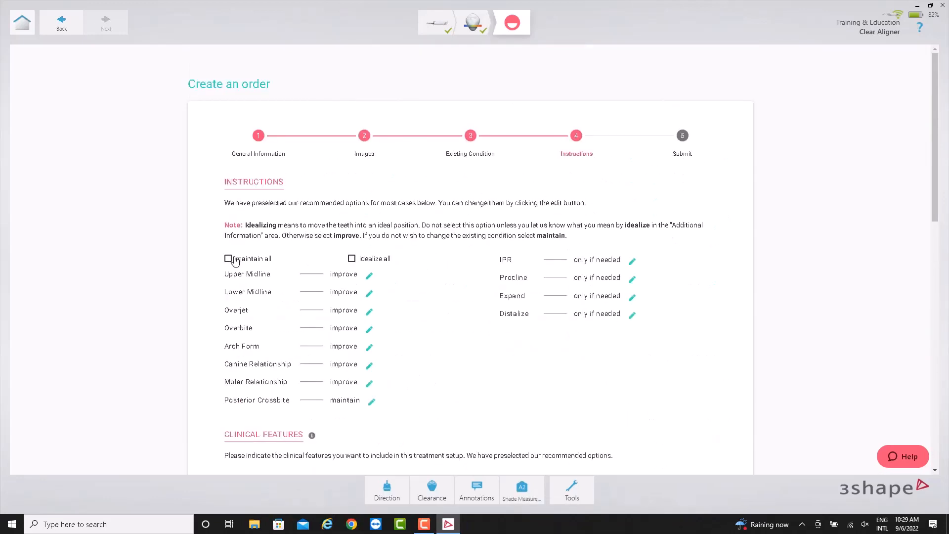
# Leave treatment goals on 'maintain all' and advance Instructions to the Submit step.
pyautogui.scroll(-3)
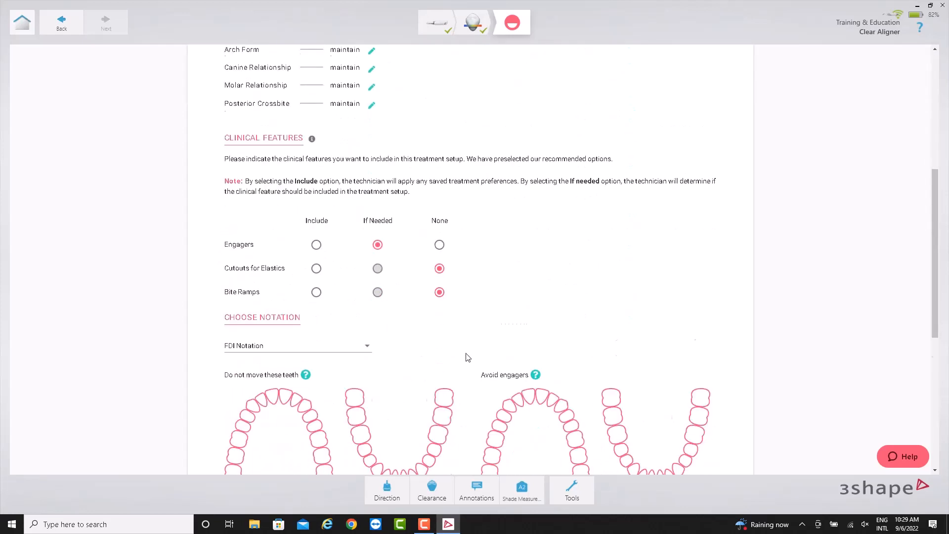
pyautogui.scroll(-3)
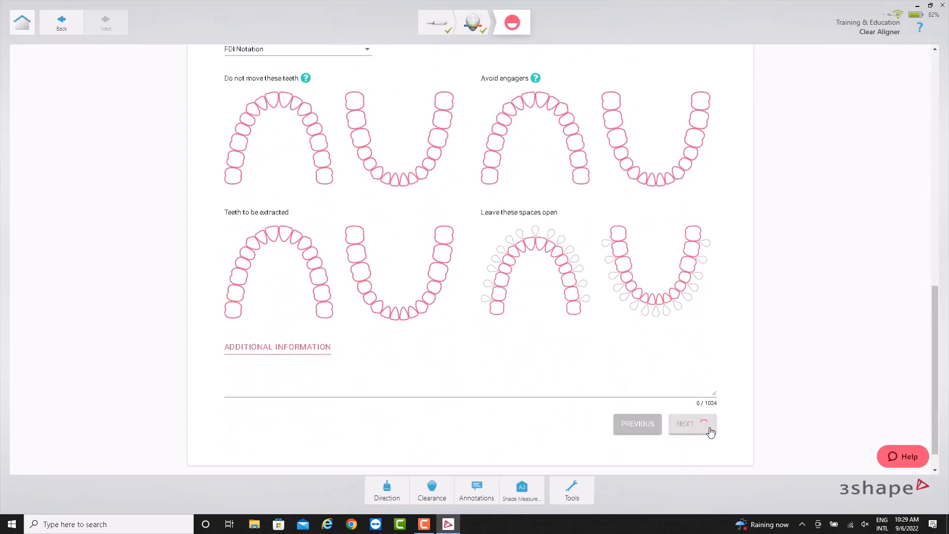
pyautogui.click(684, 423)
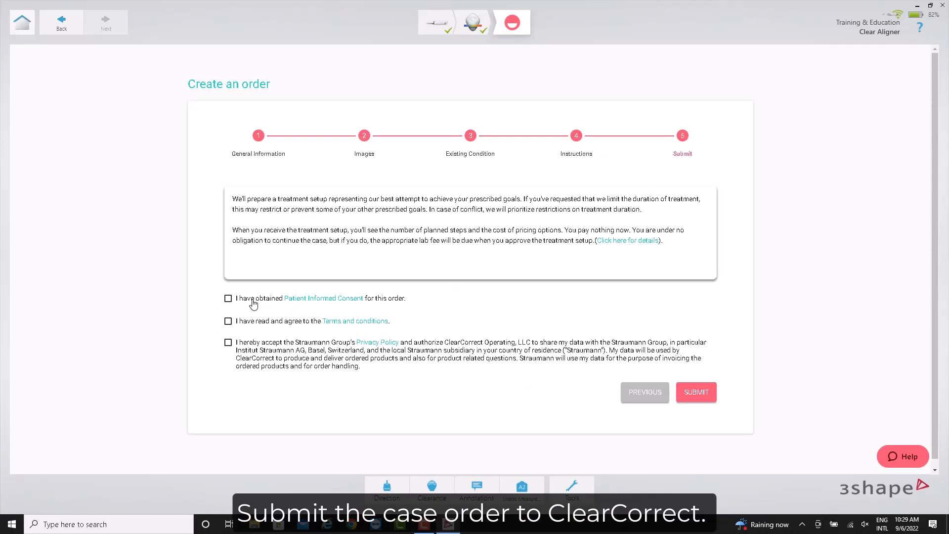